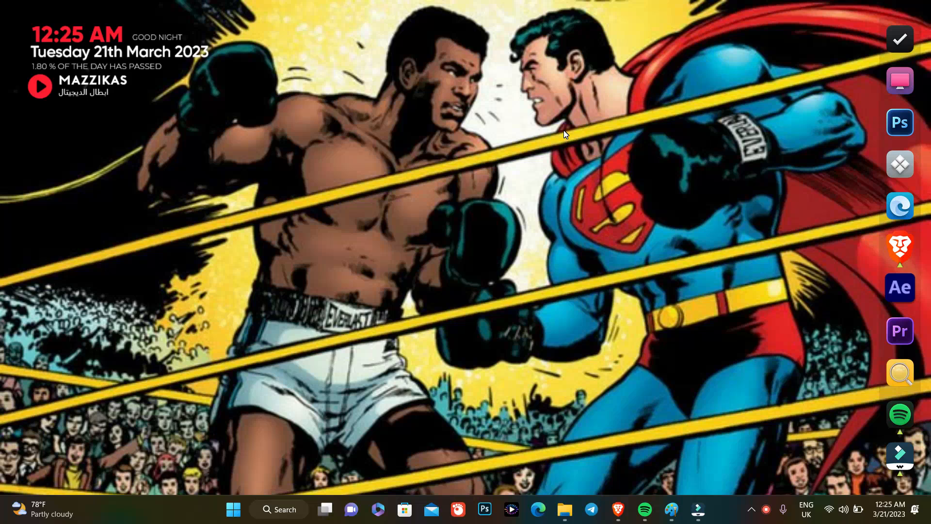
Step: Search Start for 'proton VPN' and launch Process Lasso Pro
click(232, 509)
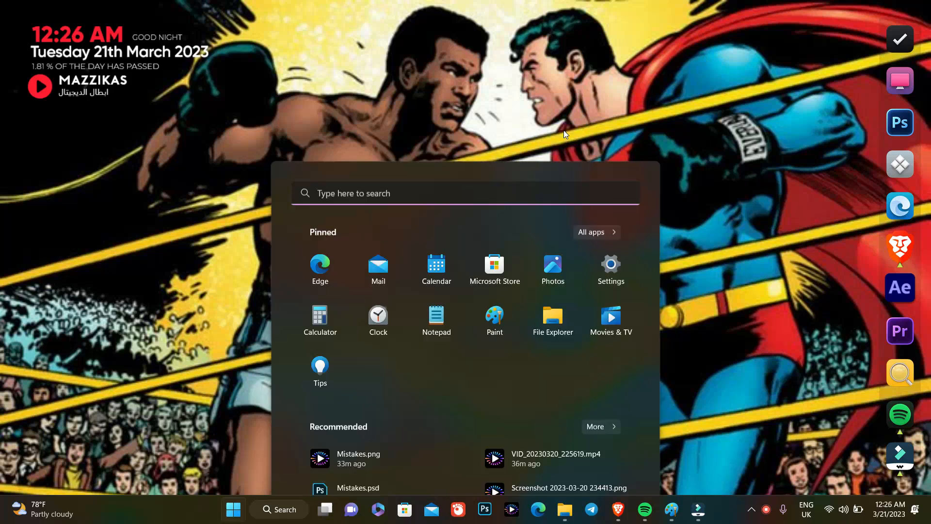
text(proton VPN)
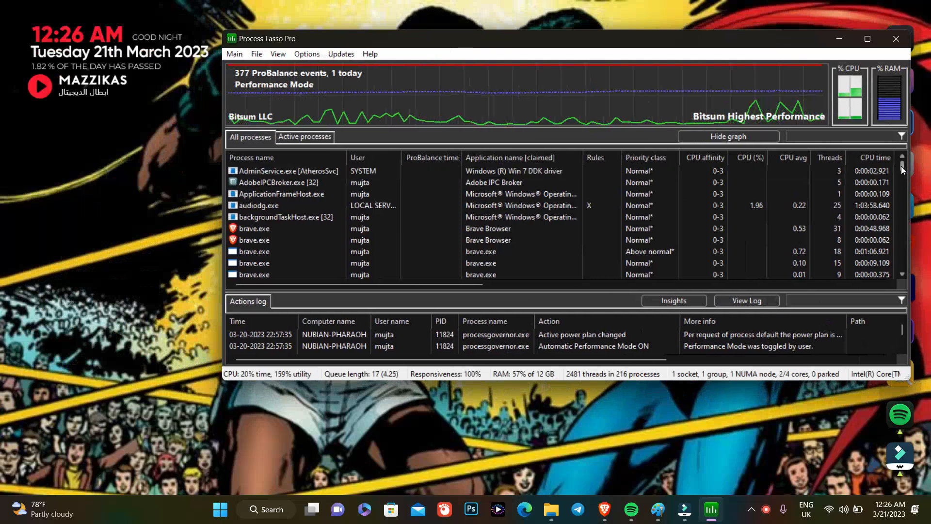
Step: Scroll the All processes list until the brave.exe entries appear
scroll(down, 3)
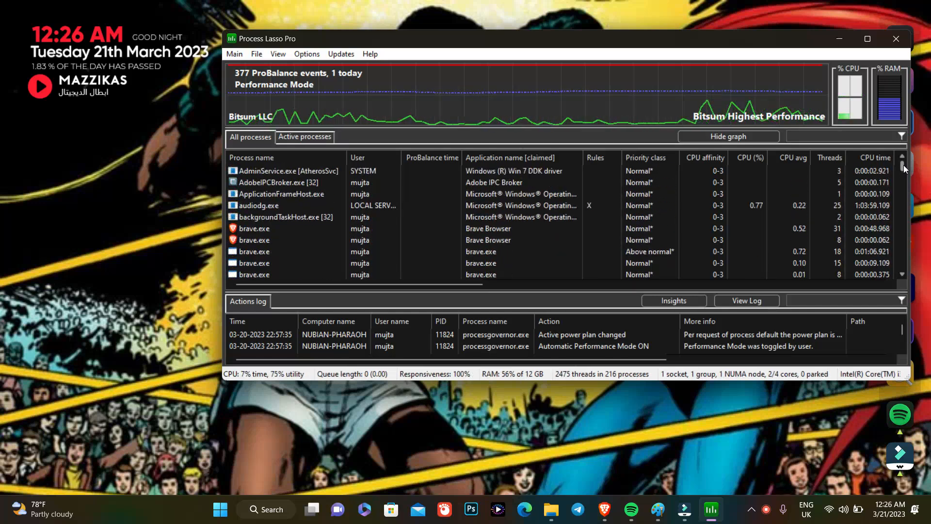
scroll(down, 3)
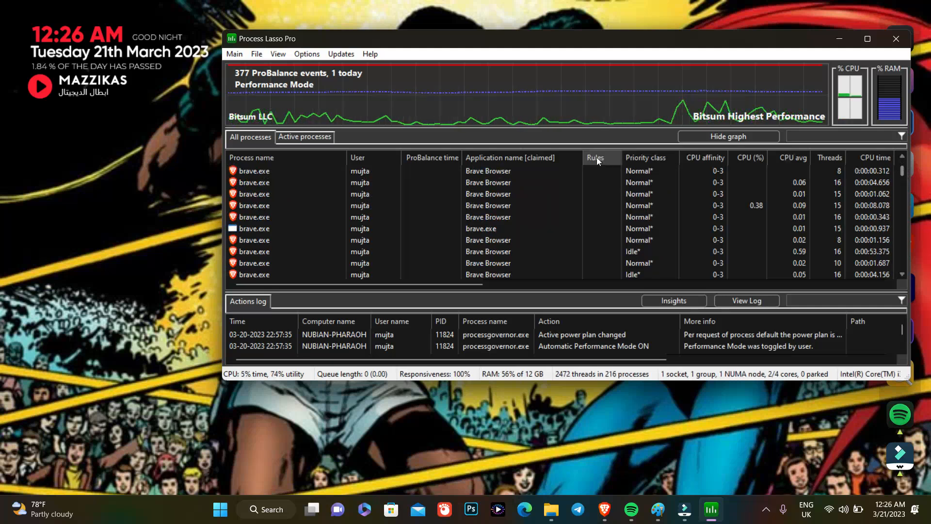
Step: Set the brave.exe process priority class to Below normal
click(254, 171)
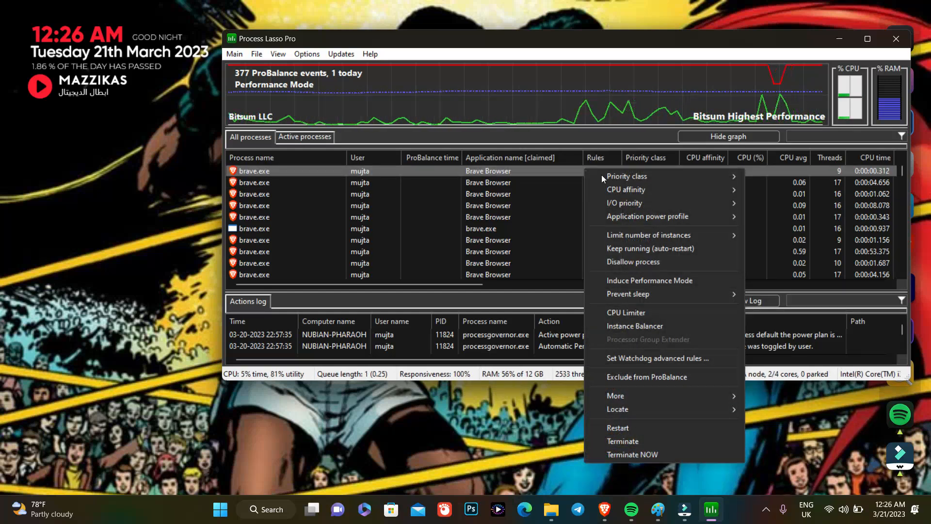
click(627, 176)
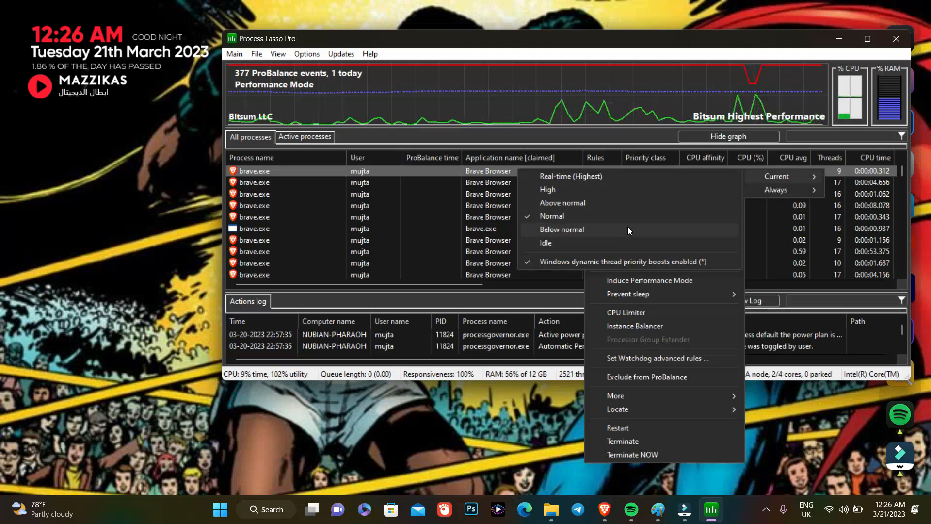
click(561, 228)
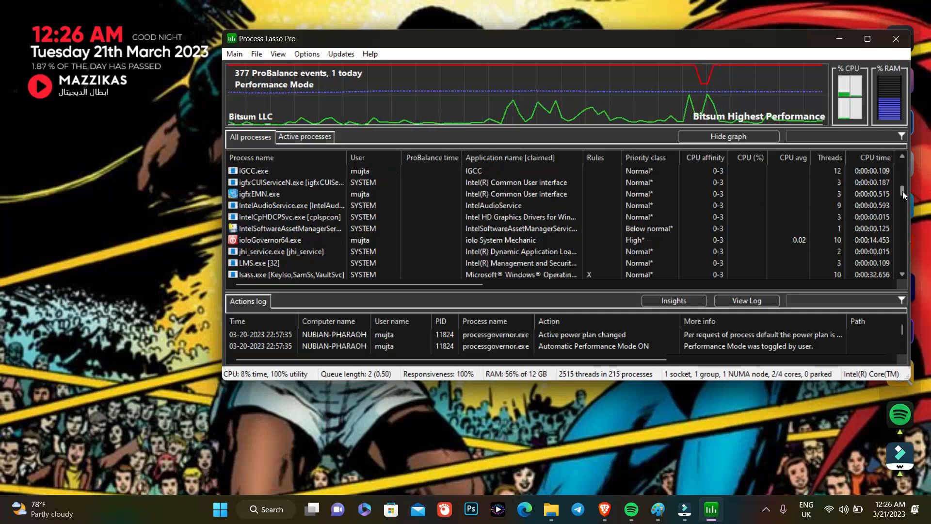
Step: Set the Spotify.exe process priority class to Below normal
scroll(down, 3)
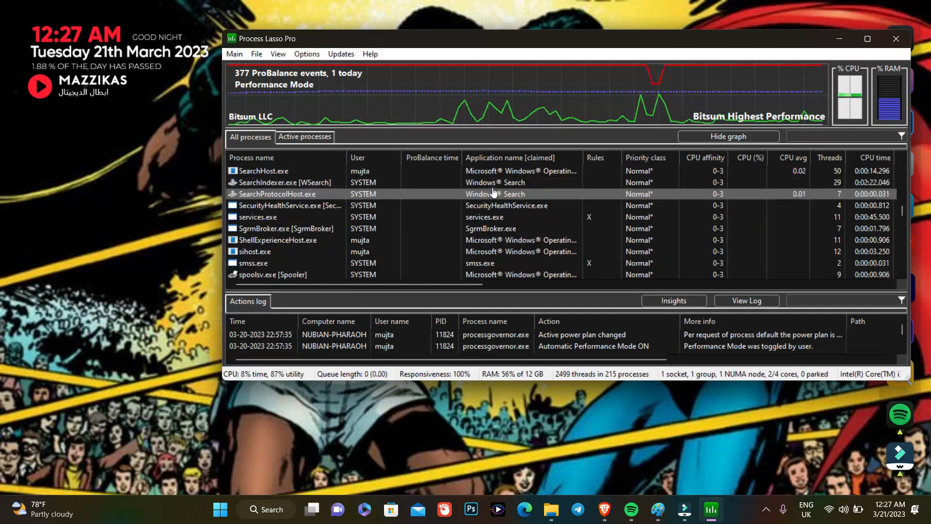
scroll(down, 3)
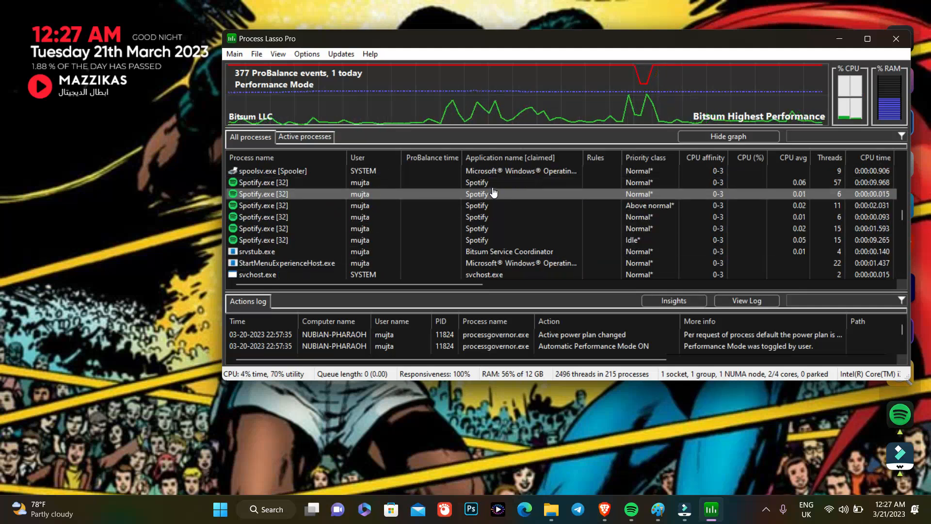
click(477, 183)
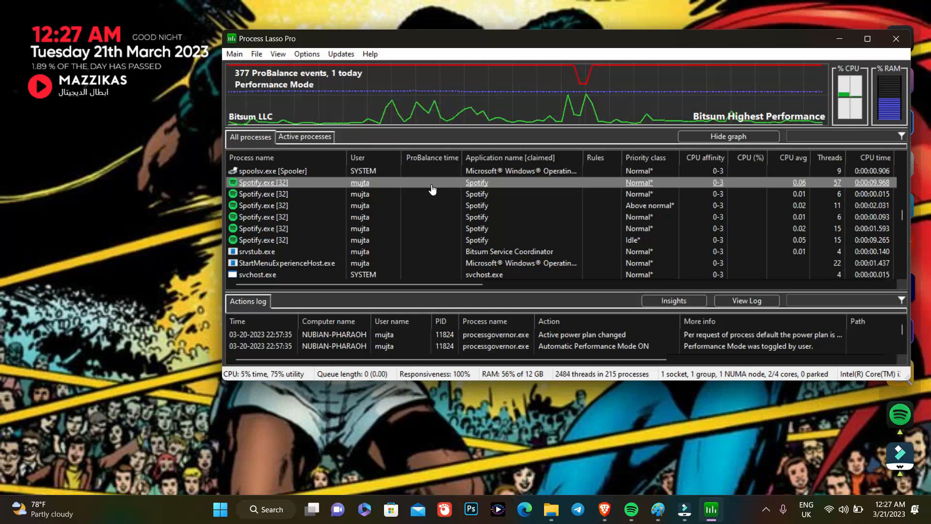
right_click(263, 182)
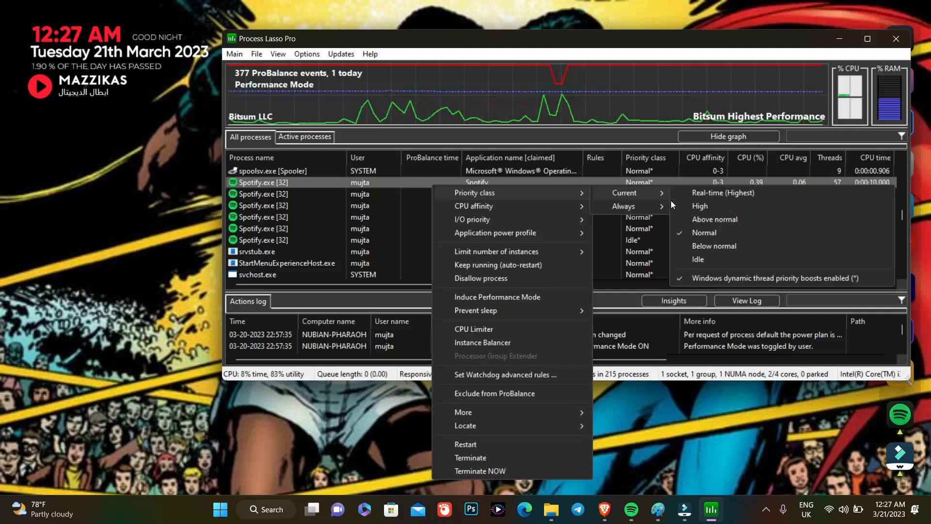
click(715, 219)
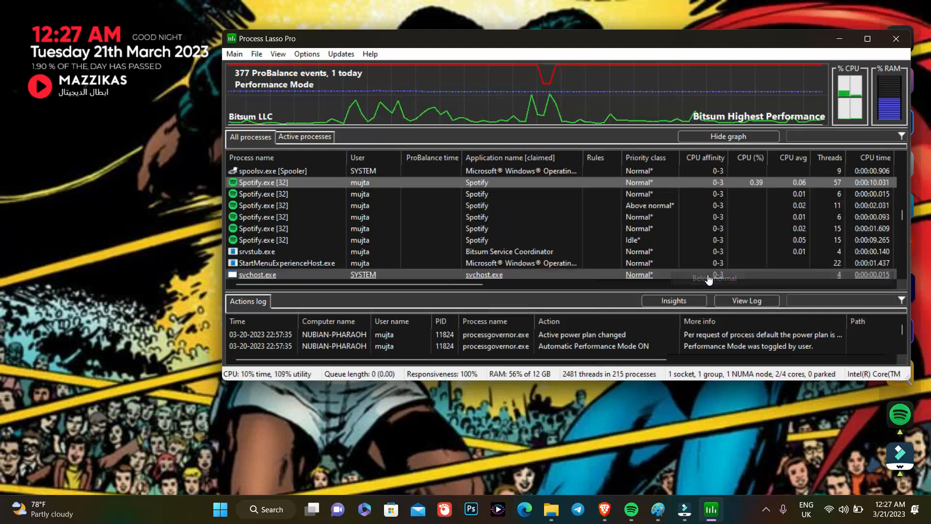
scroll(down, 3)
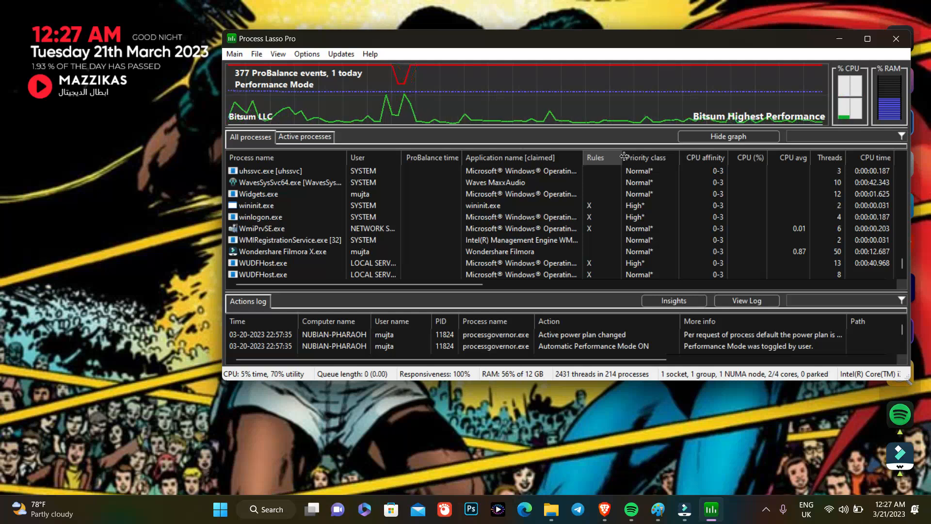
mouse_move(257, 194)
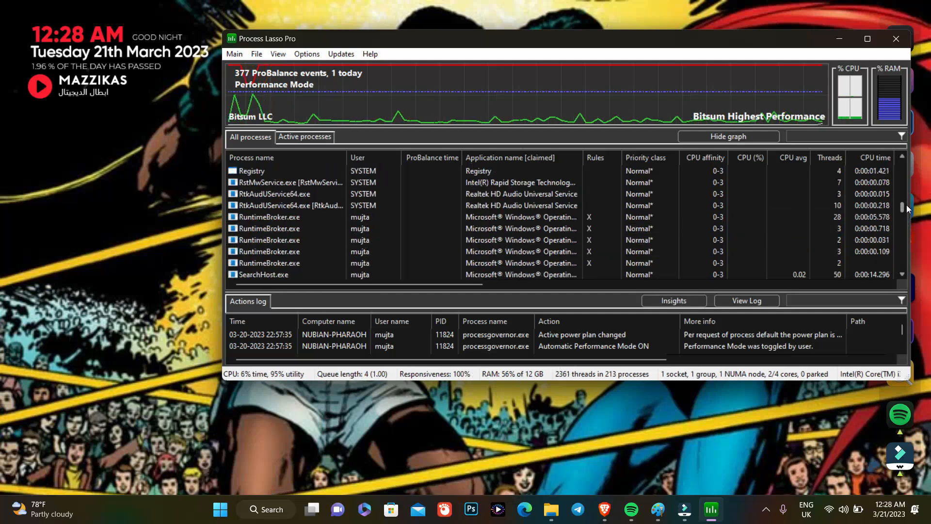
click(268, 216)
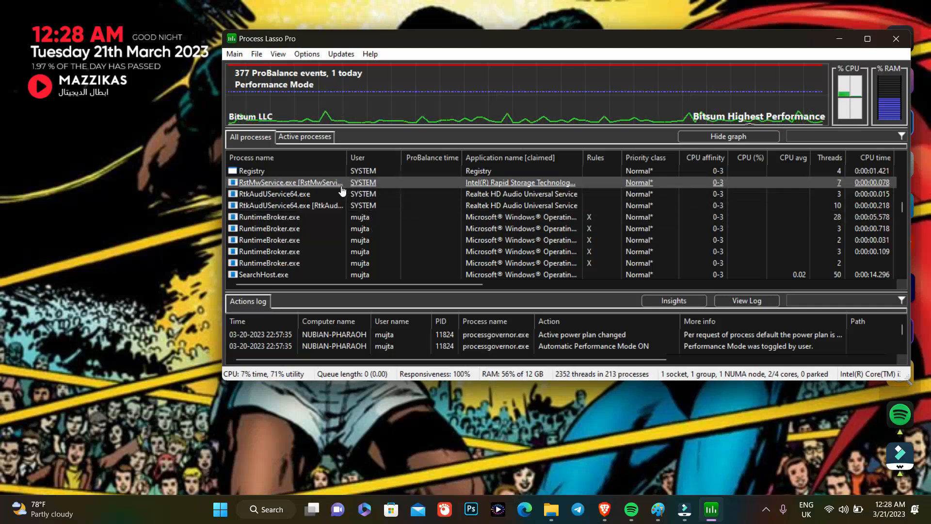
click(273, 194)
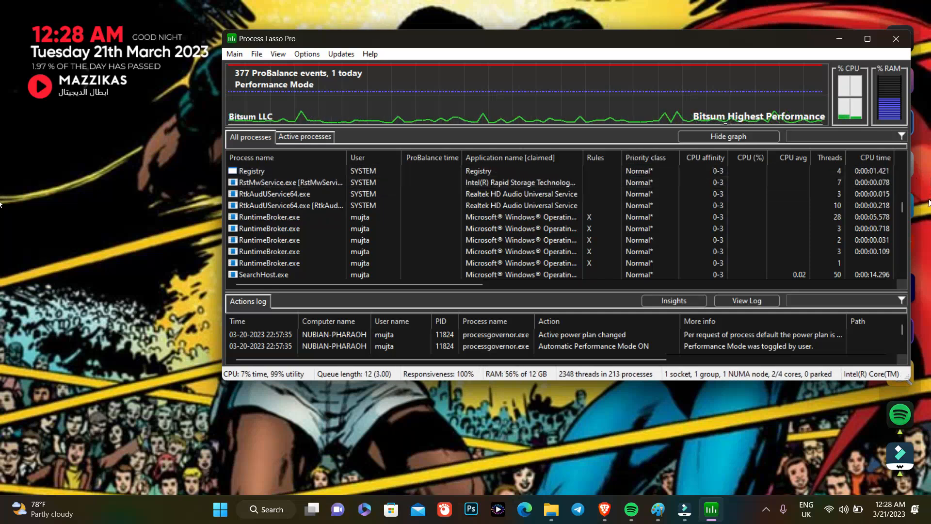
scroll(down, 3)
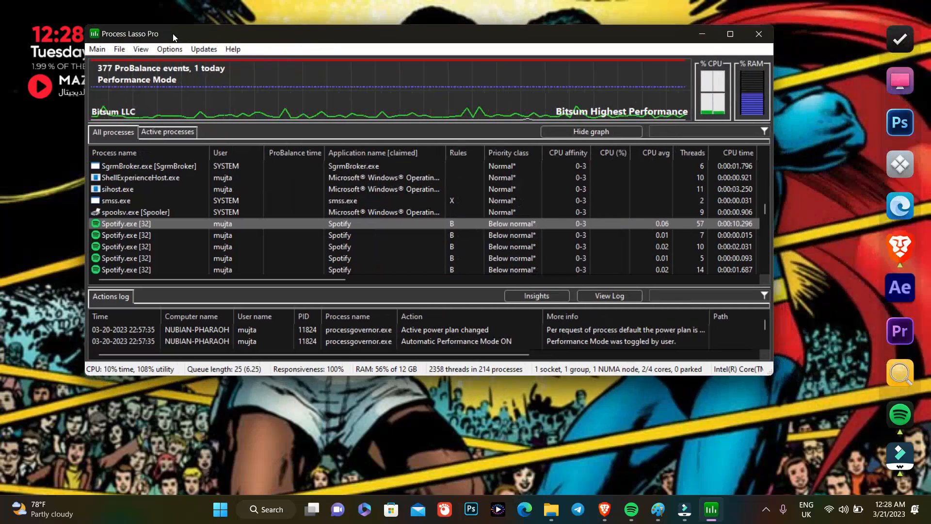
Step: Enable ProBalance from the Main menu and confirm it is checked
click(97, 48)
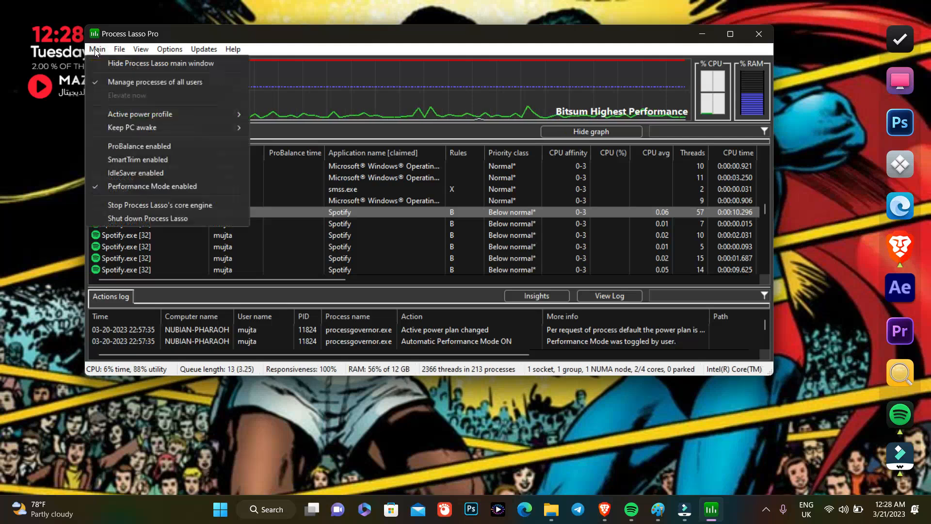
click(97, 49)
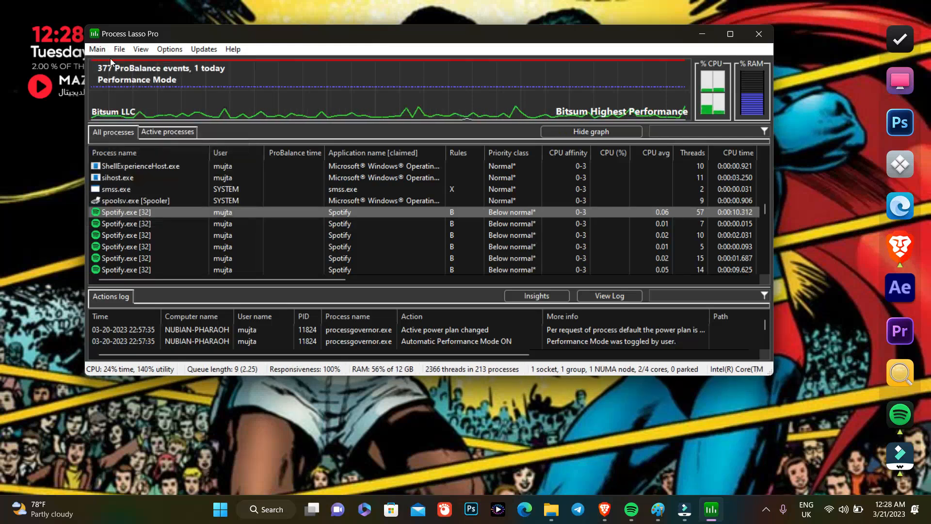
click(97, 48)
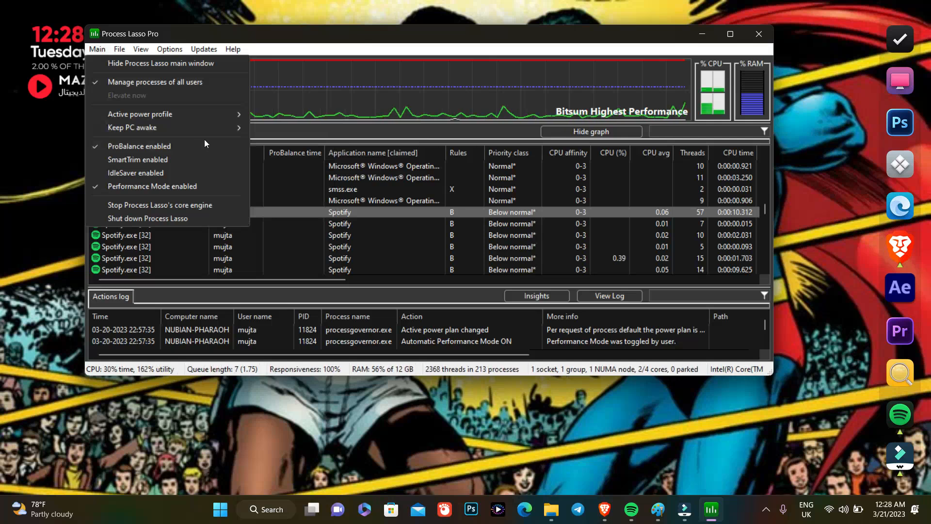